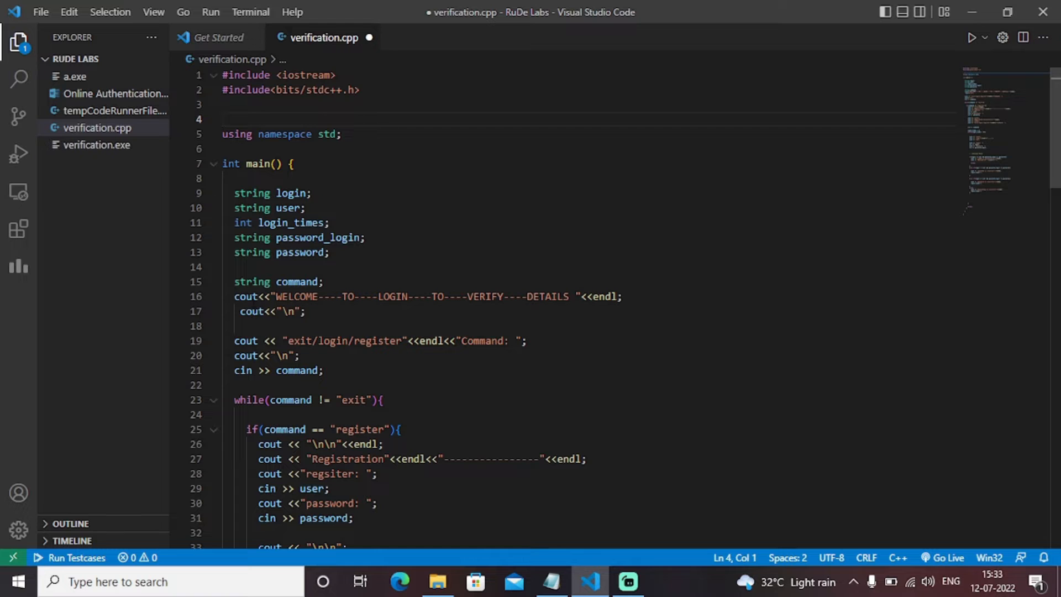
Review the credential-checking branches of verification.cpp down through the file
{"action": "left_click_drag", "start_coordinate": [234, 296], "coordinate": [324, 370]}
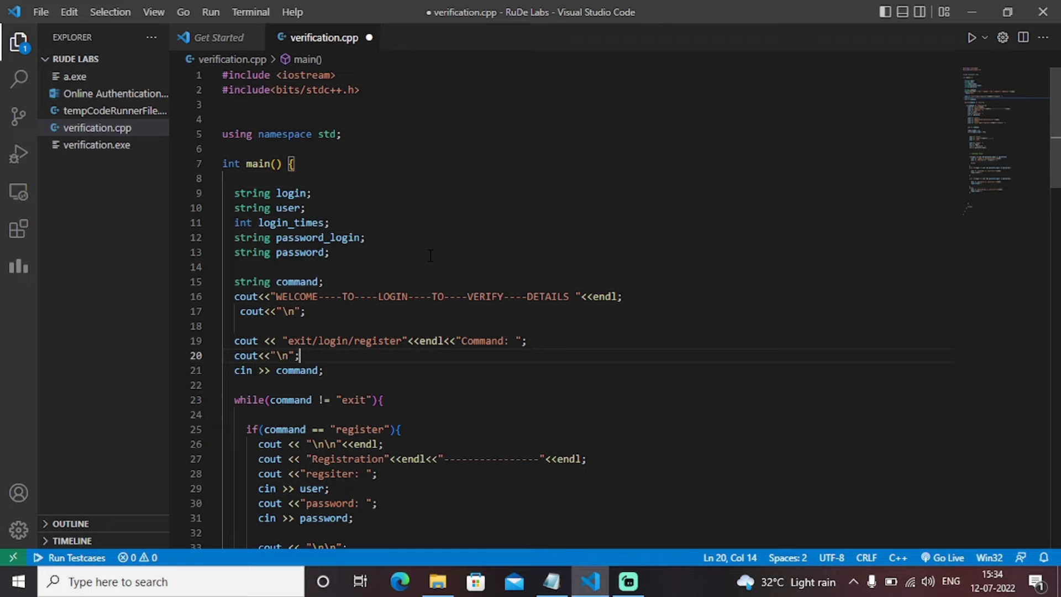
{"action": "left_click", "coordinate": [301, 518]}
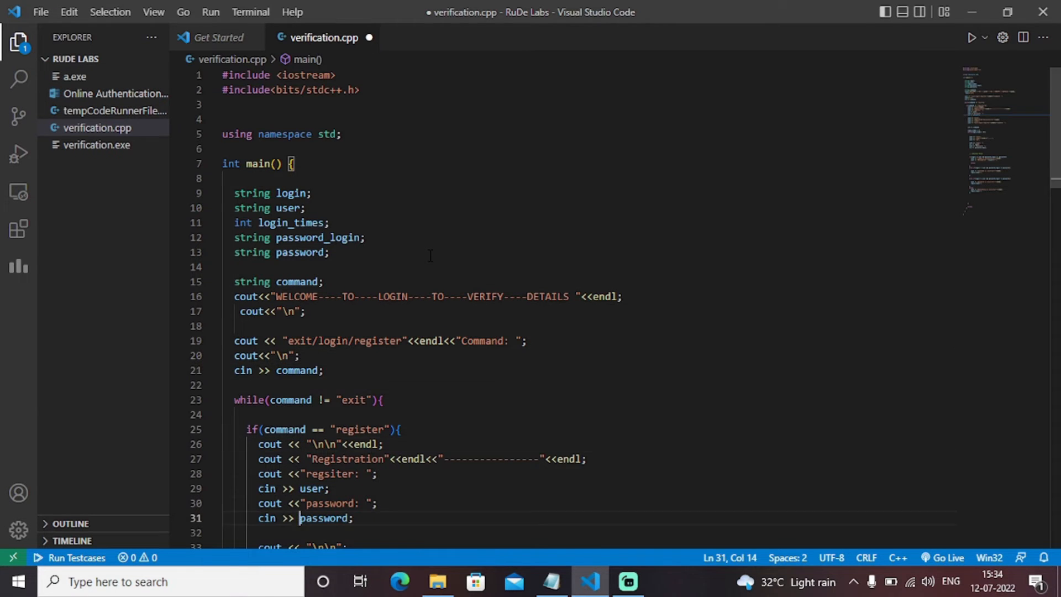
{"action": "scroll", "scroll_direction": "down", "scroll_amount": 3}
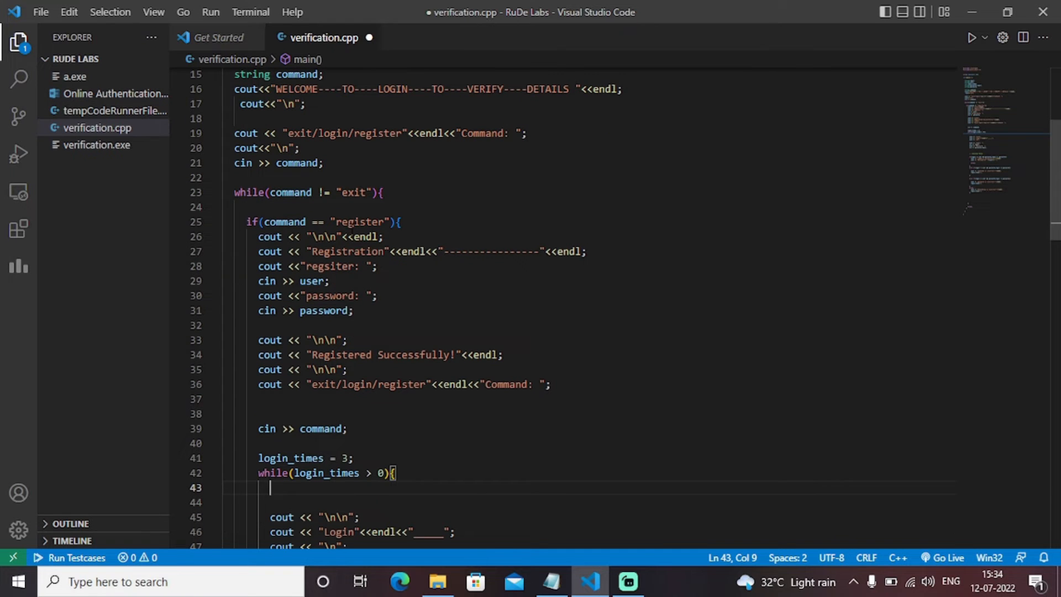
{"action": "left_click_drag", "start_coordinate": [258, 237], "coordinate": [377, 296]}
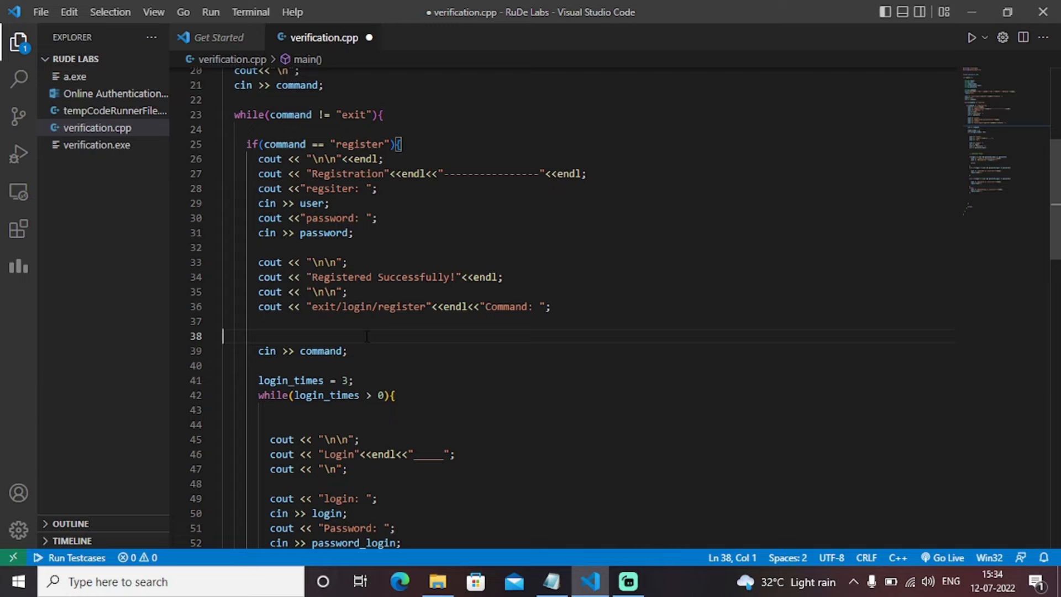
{"action": "mouse_move", "coordinate": [406, 319]}
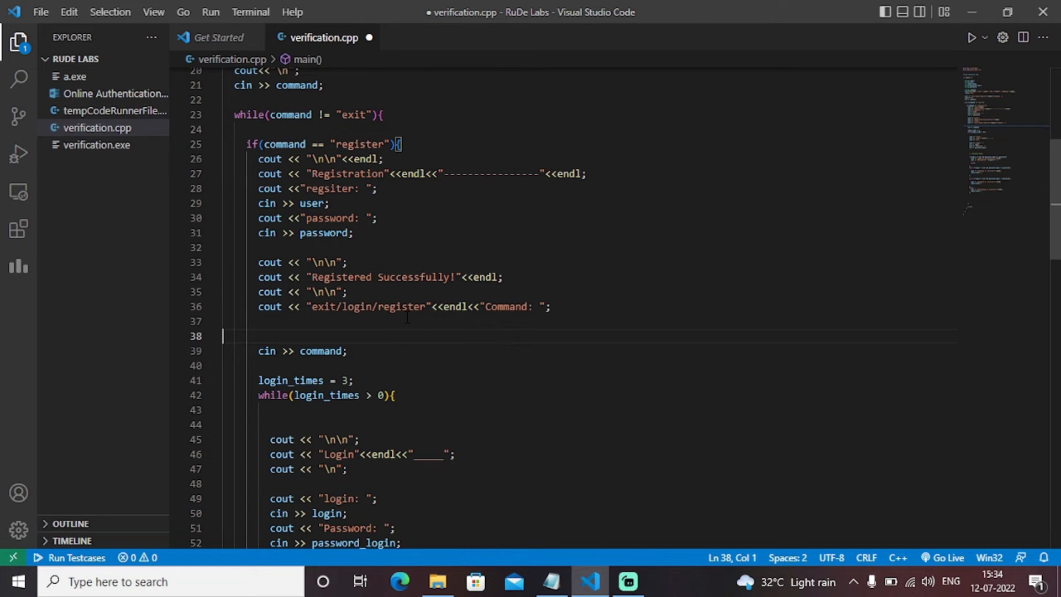
{"action": "scroll", "scroll_direction": "down", "scroll_amount": 3}
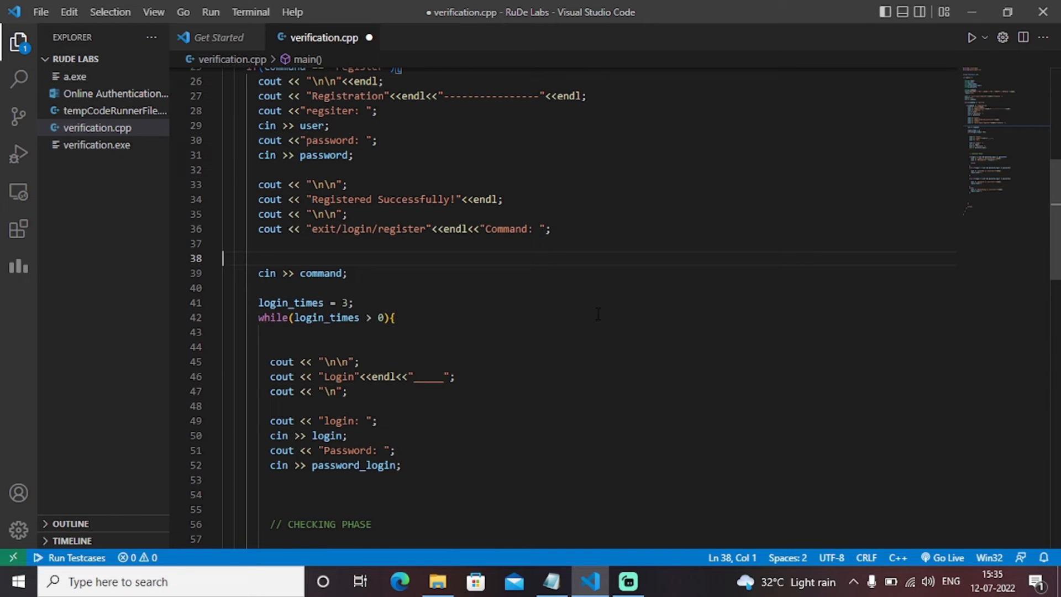
{"action": "scroll", "scroll_direction": "down", "scroll_amount": 3}
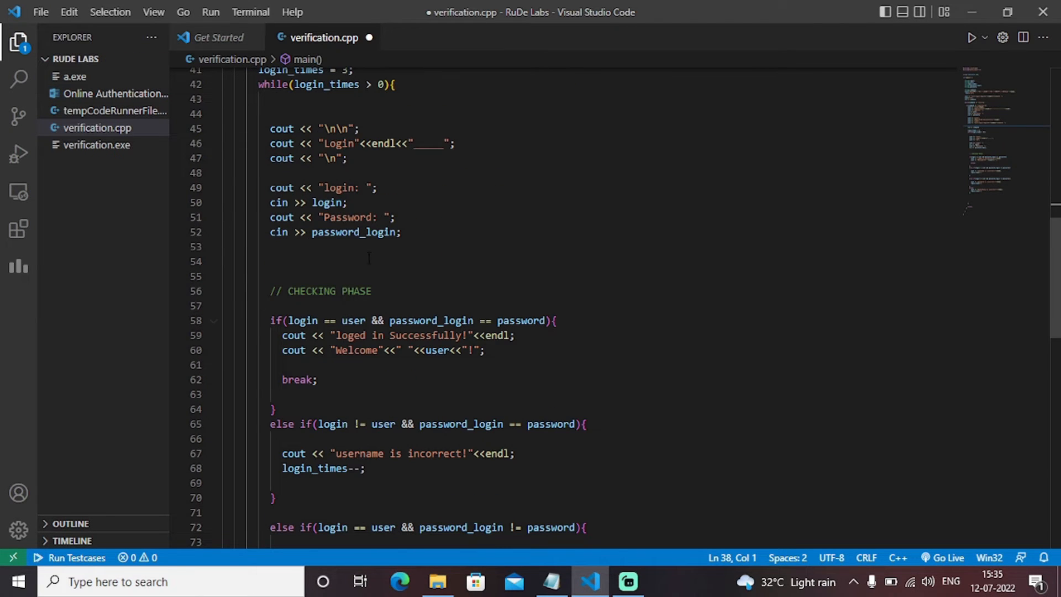
{"action": "mouse_move", "coordinate": [207, 206]}
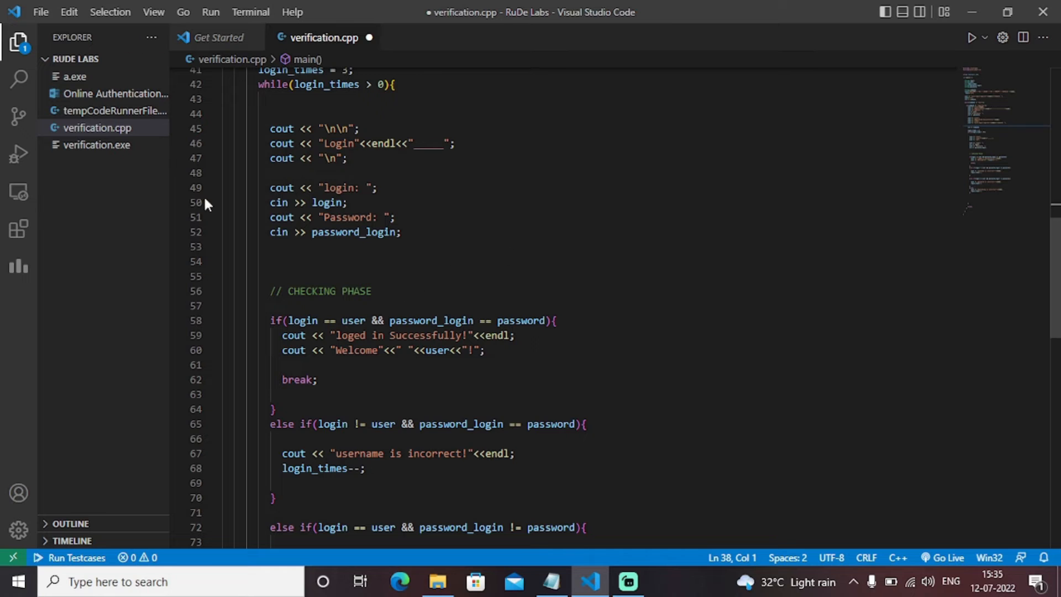
{"action": "mouse_move", "coordinate": [464, 233]}
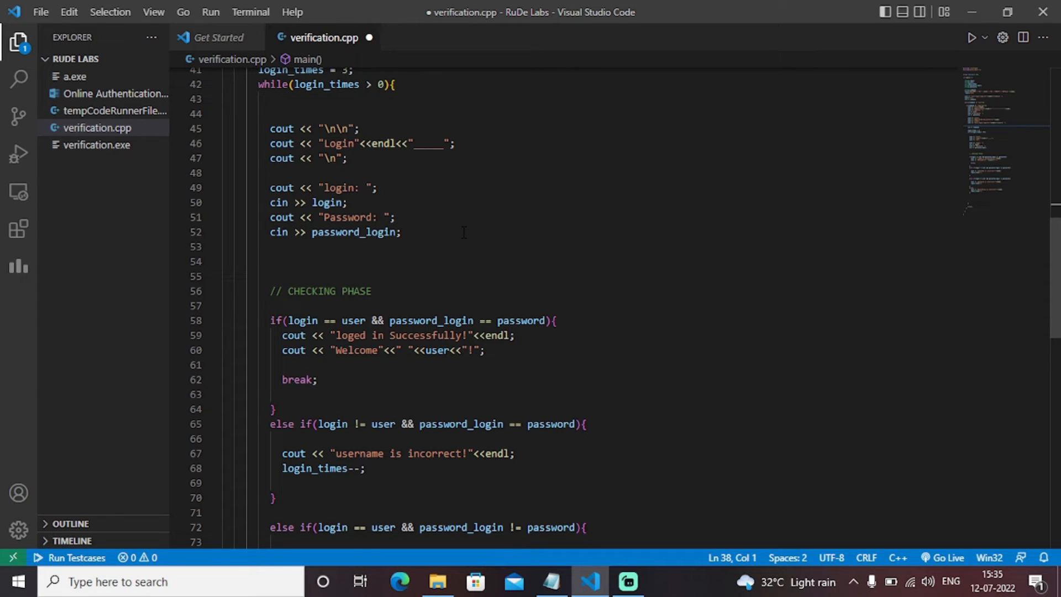
{"action": "scroll", "scroll_direction": "down", "scroll_amount": 3}
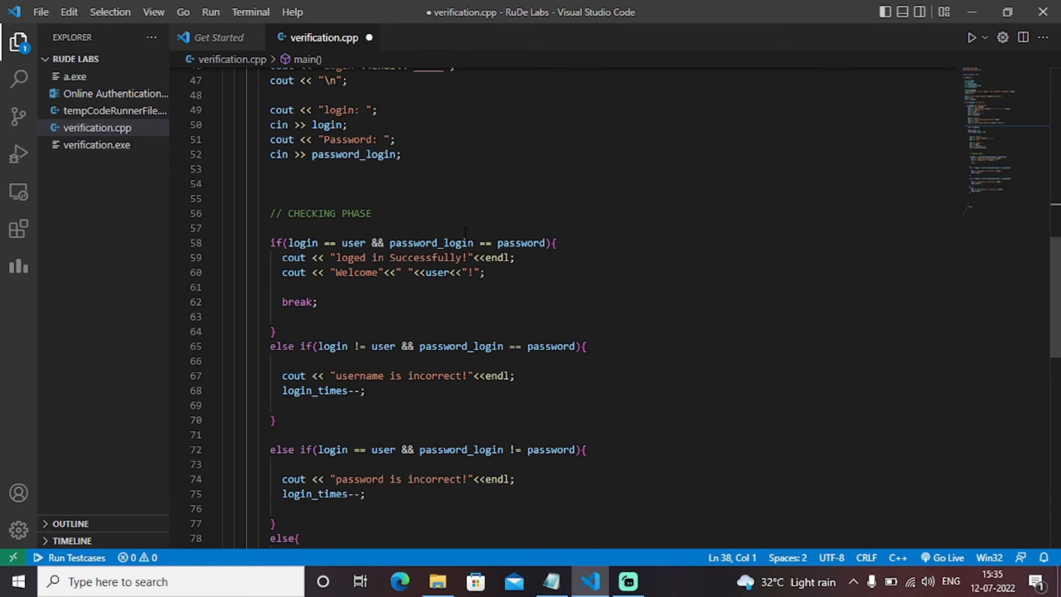
Save verification.cpp and bring up a PowerShell terminal beneath the code
{"action": "left_click", "coordinate": [637, 198]}
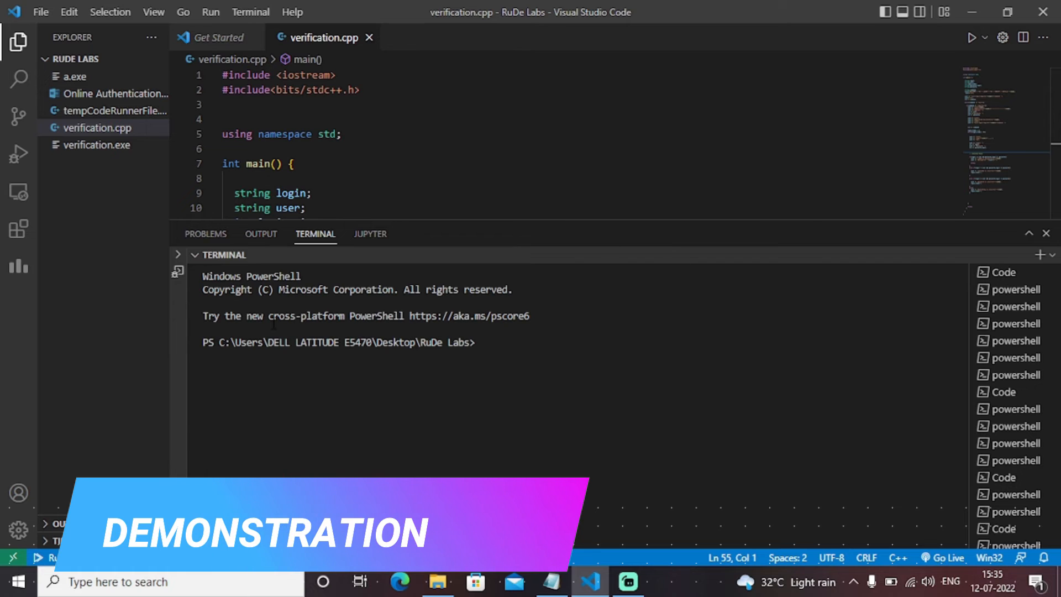
{"action": "left_click", "coordinate": [972, 38]}
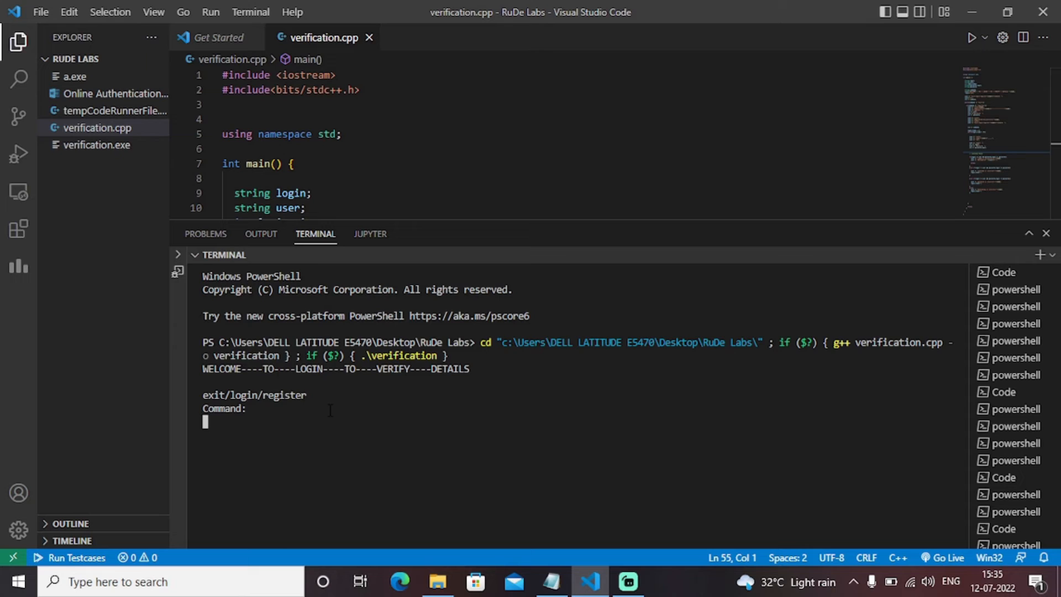
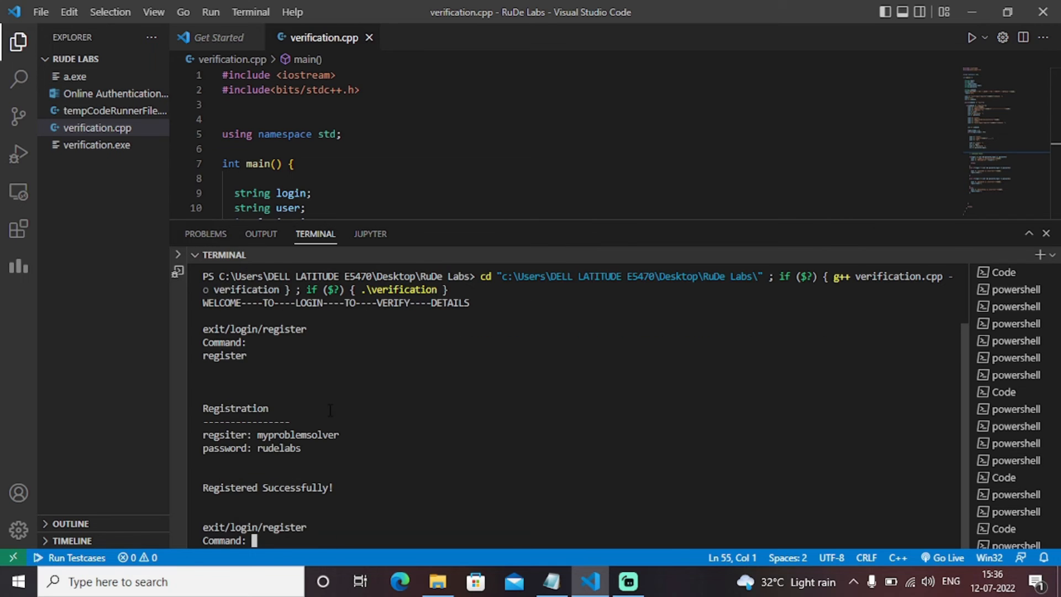
{"action": "mouse_move", "coordinate": [282, 517]}
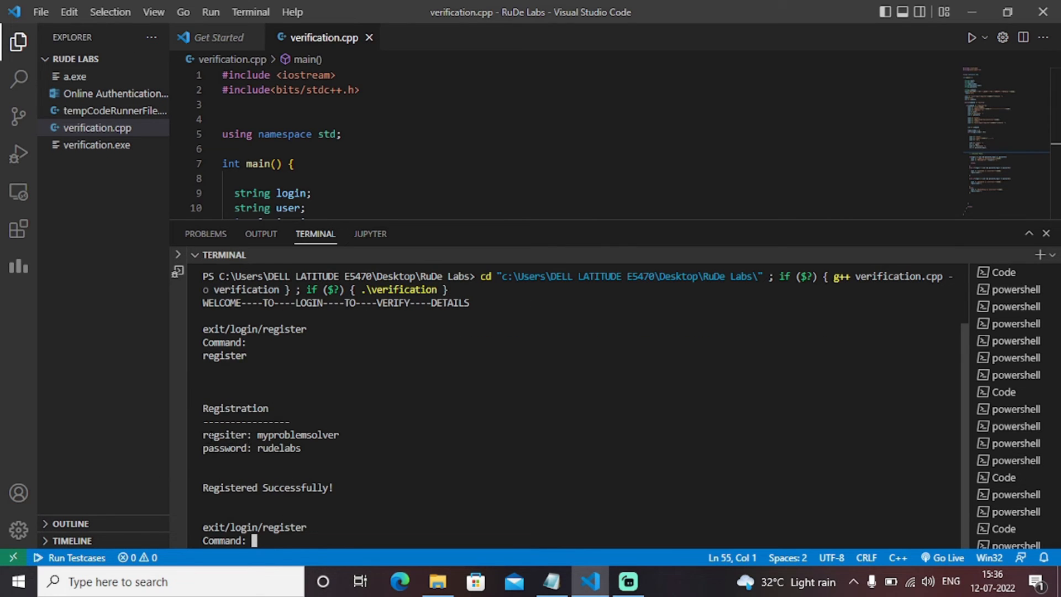
{"action": "left_click_drag", "start_coordinate": [203, 434], "coordinate": [331, 448]}
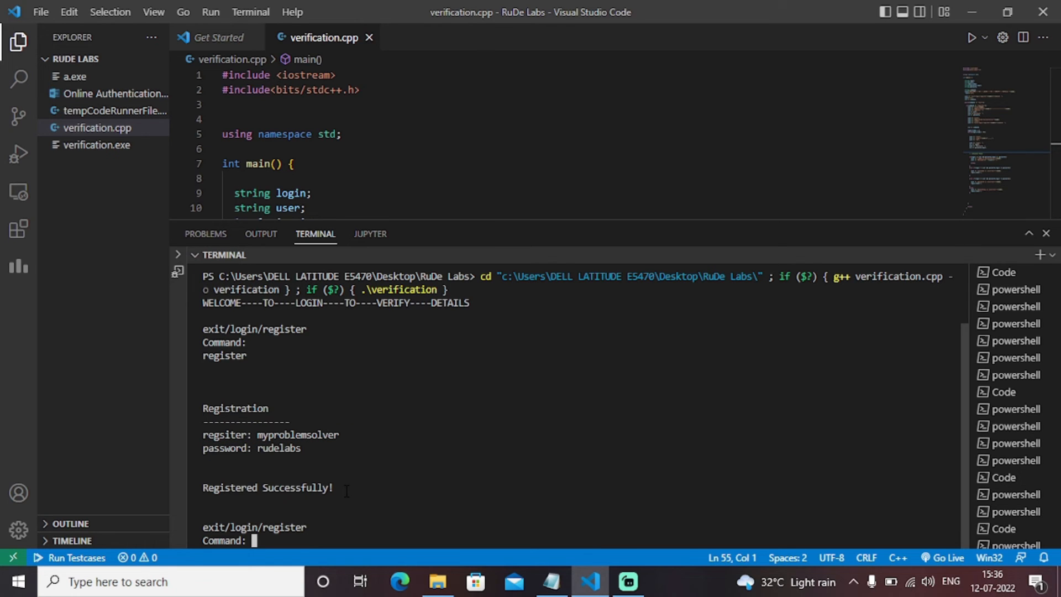
{"action": "mouse_move", "coordinate": [354, 495]}
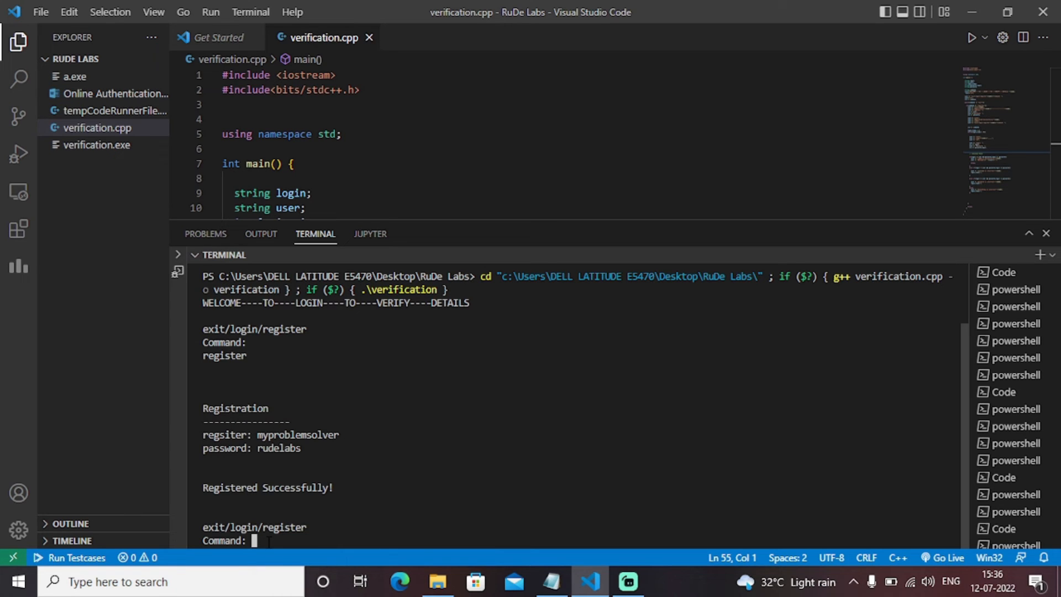
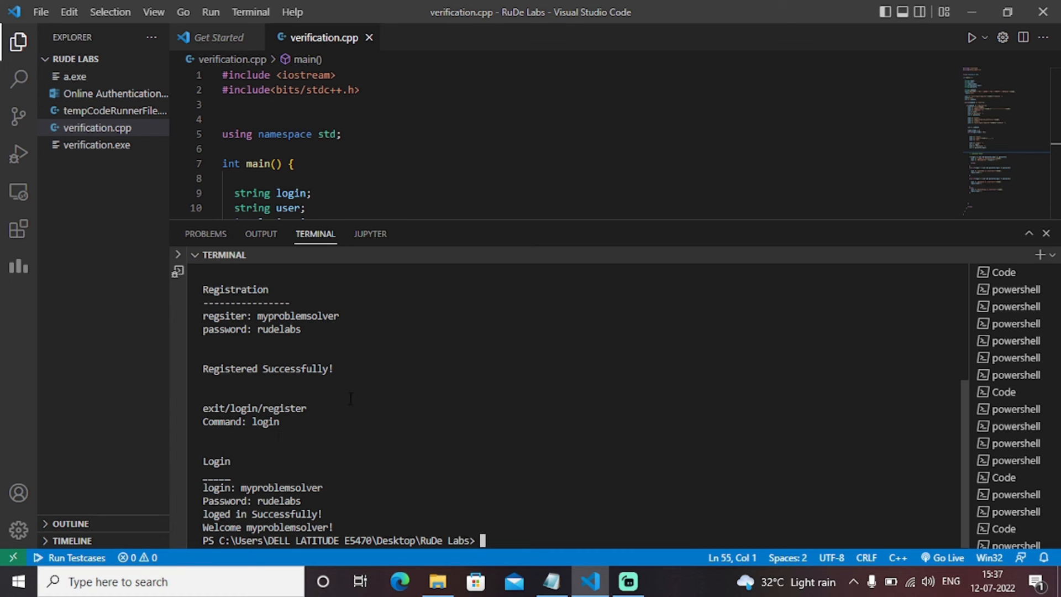
{"action": "mouse_move", "coordinate": [332, 499]}
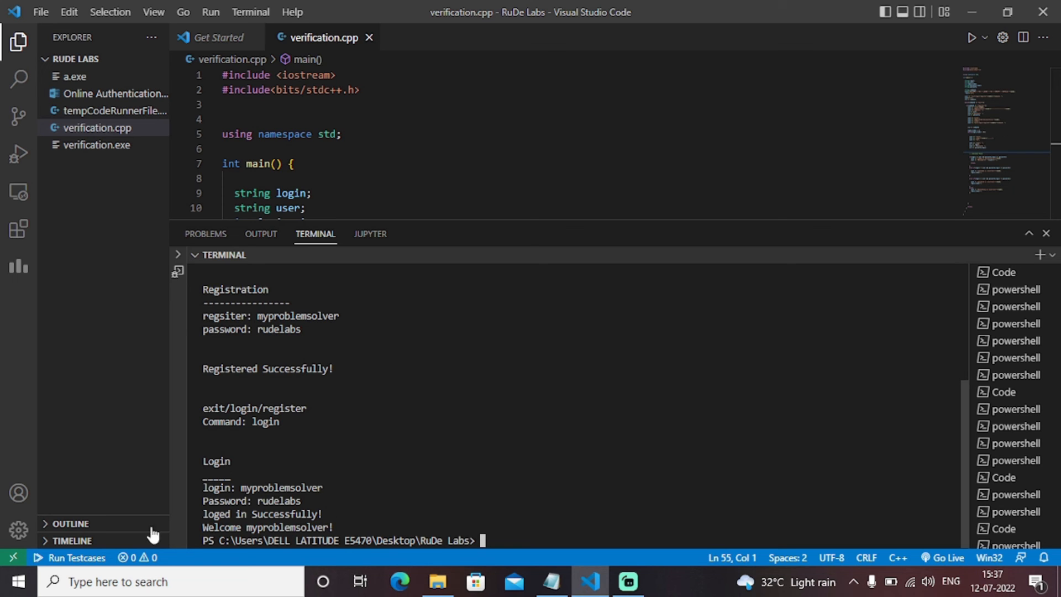
{"action": "mouse_move", "coordinate": [1031, 219]}
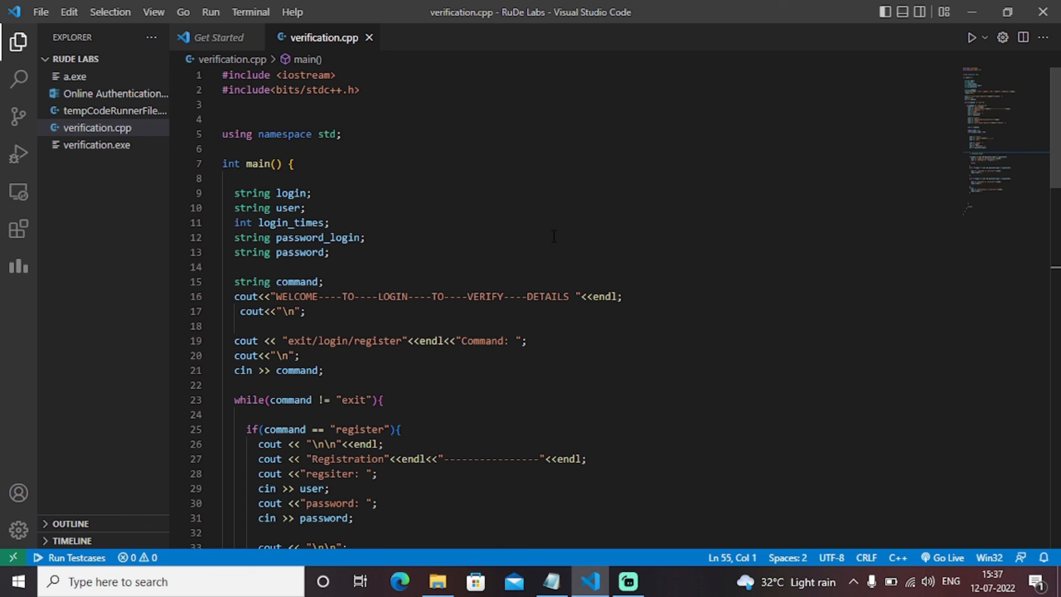
Scroll to line 95 of verification.cpp and add a blank line after main's closing brace
{"action": "scroll", "scroll_direction": "down", "scroll_amount": 3}
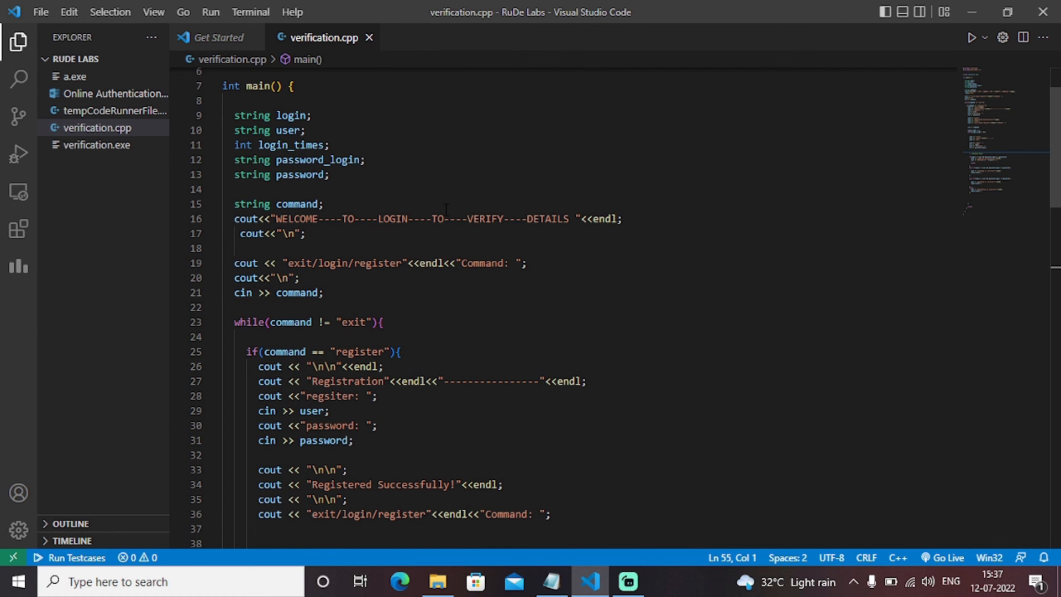
{"action": "mouse_move", "coordinate": [469, 316]}
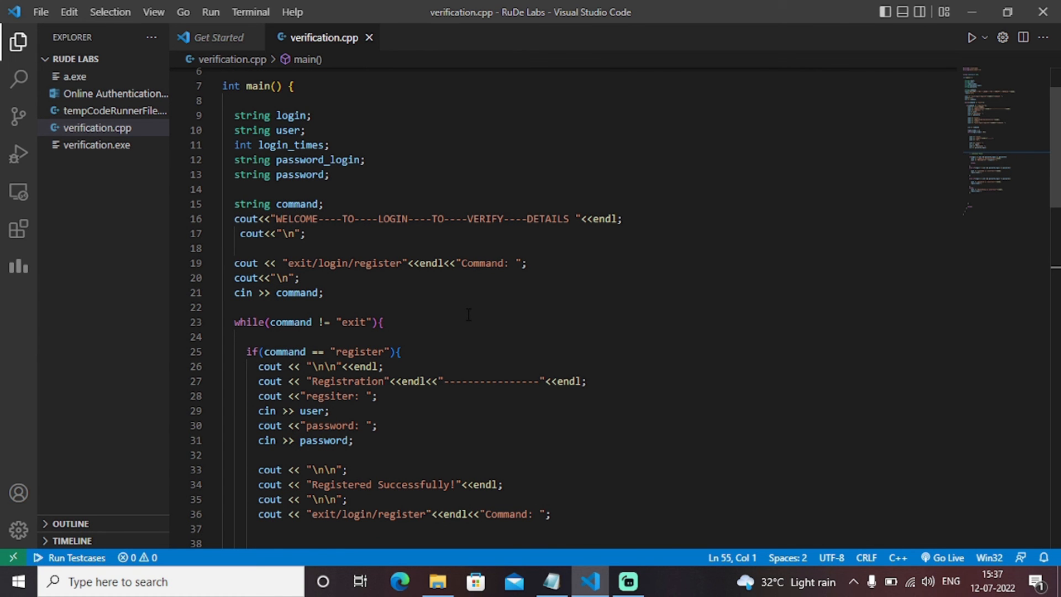
{"action": "scroll", "scroll_direction": "down", "scroll_amount": 3}
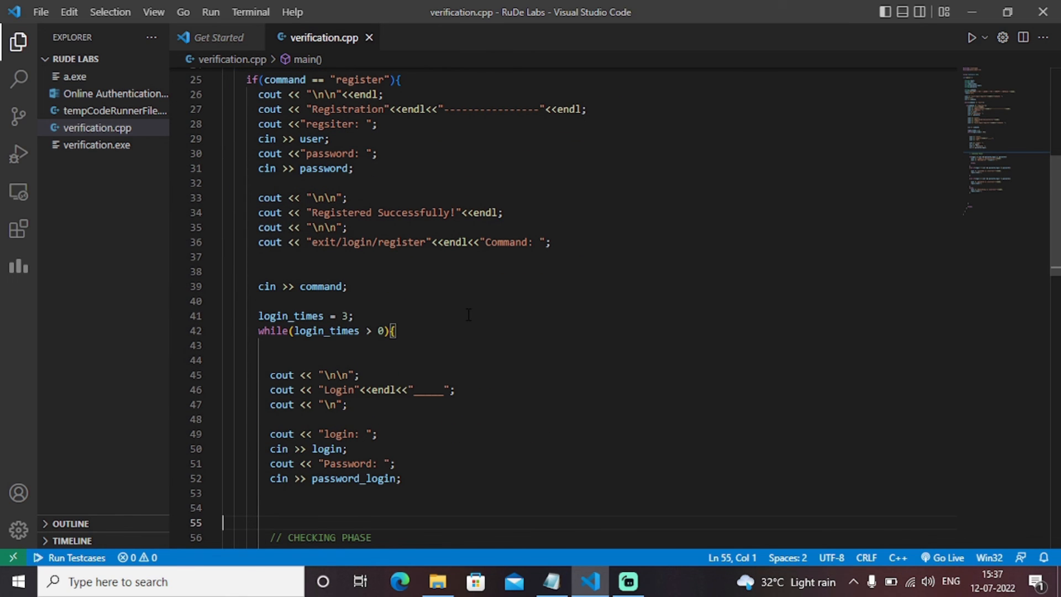
{"action": "scroll", "scroll_direction": "down", "scroll_amount": 3}
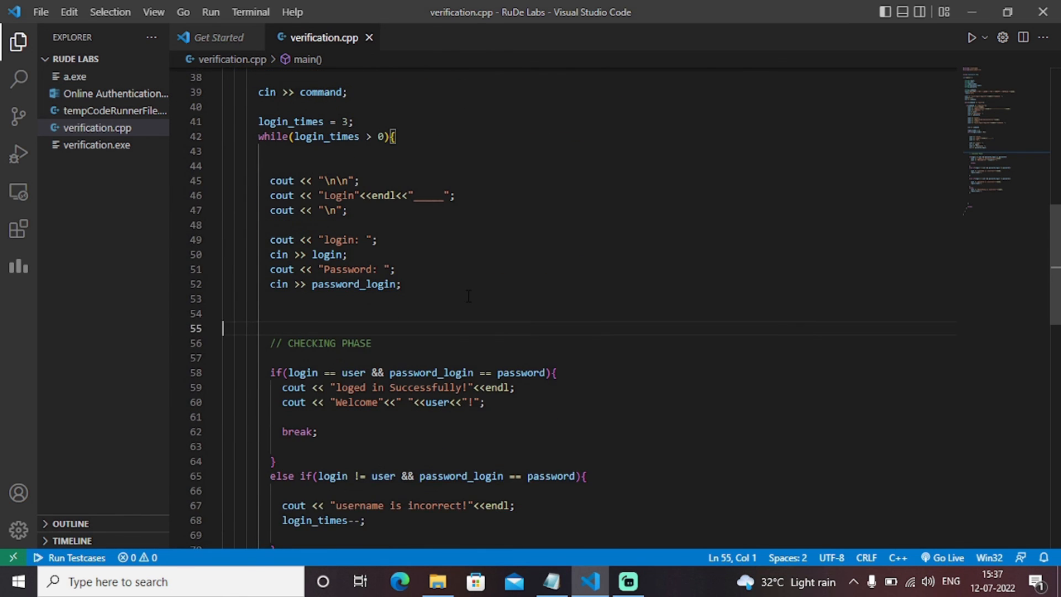
{"action": "scroll", "scroll_direction": "down", "scroll_amount": 3}
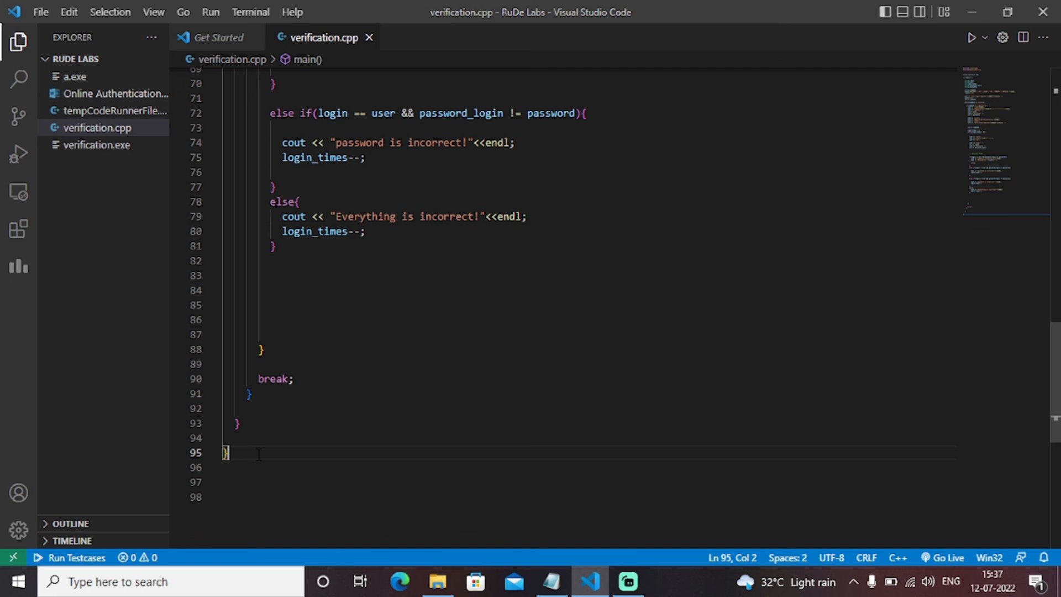
{"action": "key", "text": "enter"}
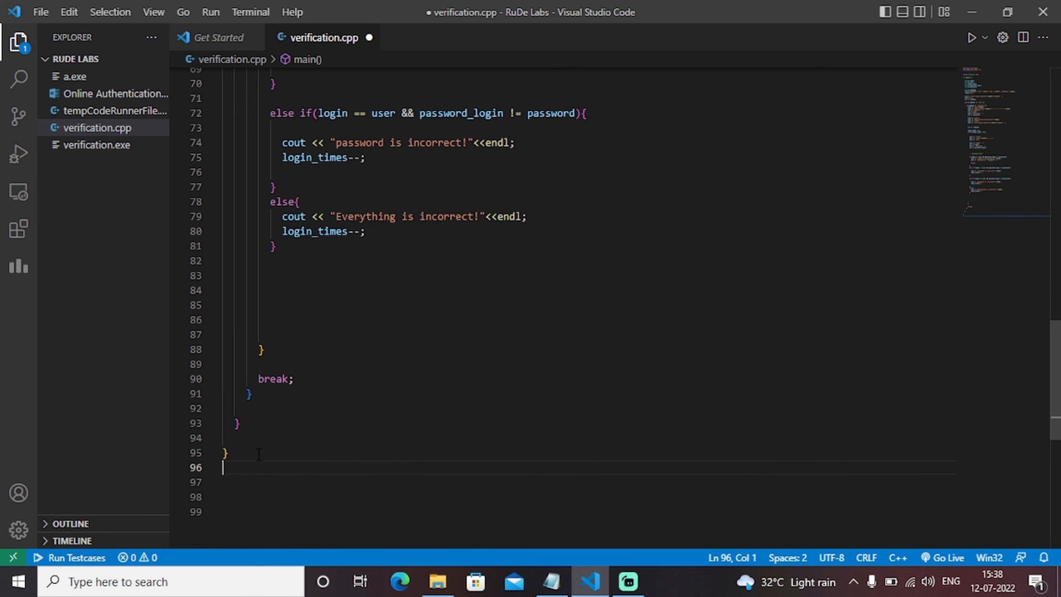